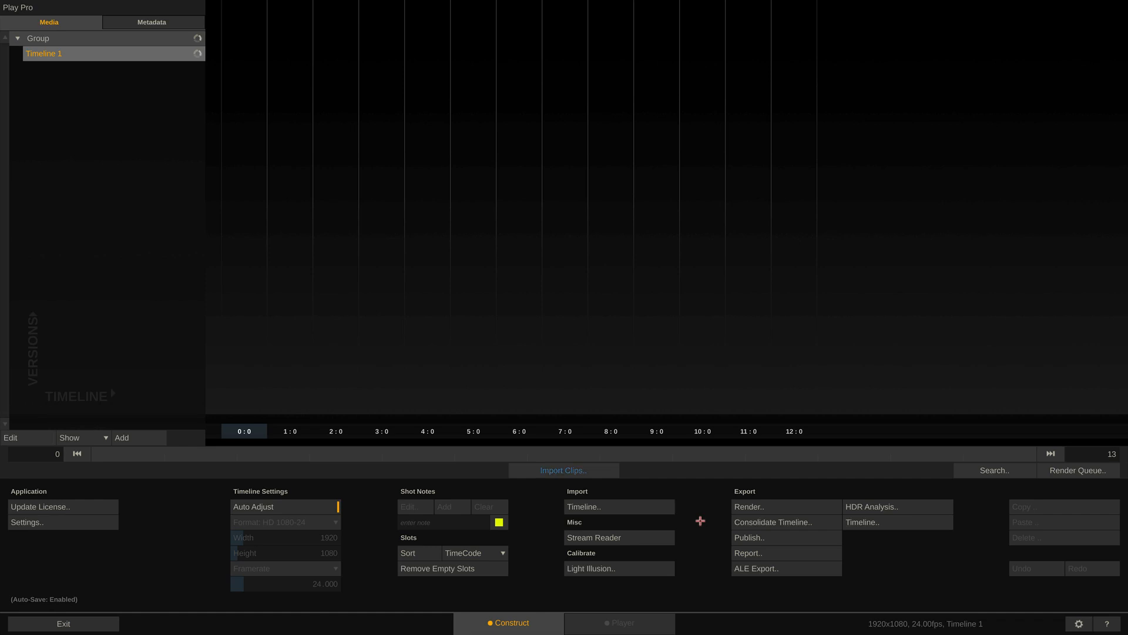
mouse_move(776, 499)
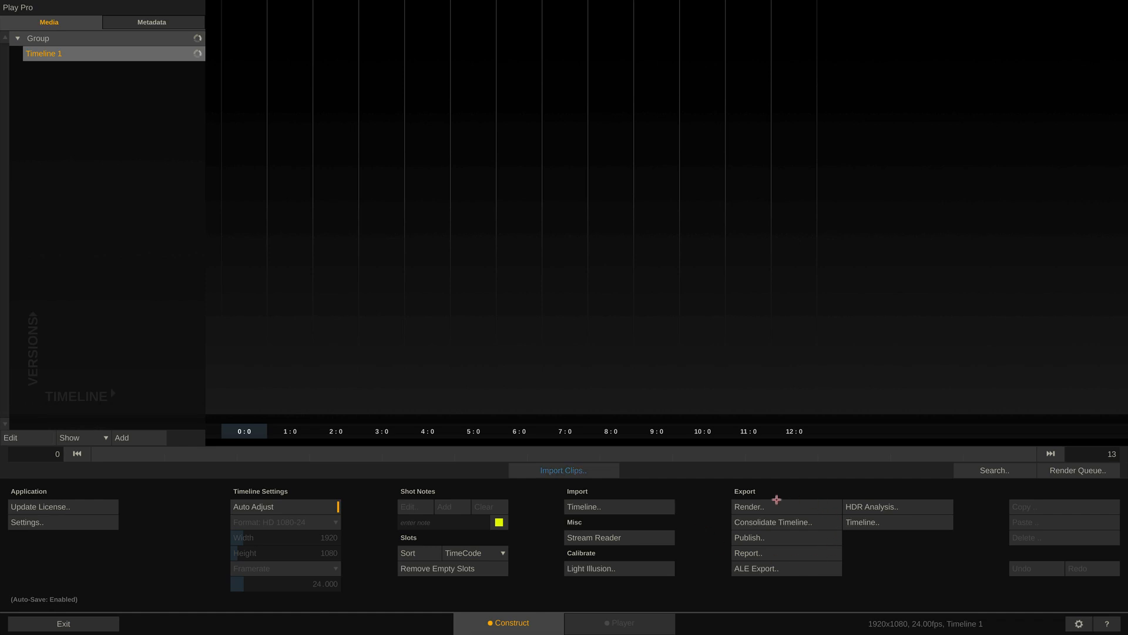
mouse_move(784, 526)
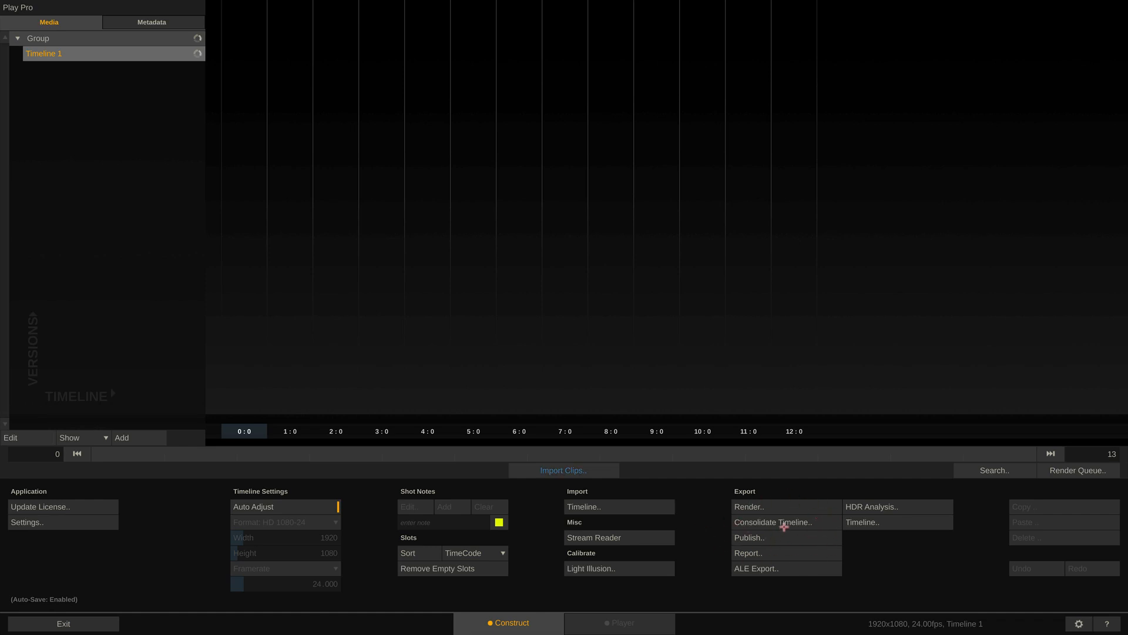
Begin a Backup consolidation with Footage Original as source and Desktop/Backup location as destination 1
left_click(771, 521)
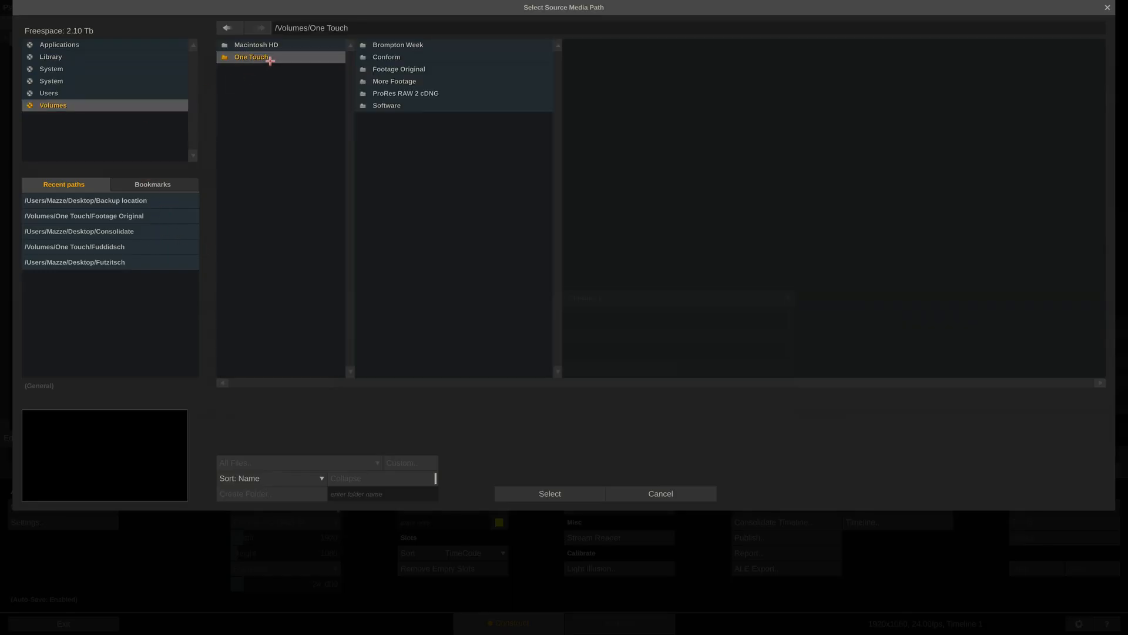
left_click(398, 69)
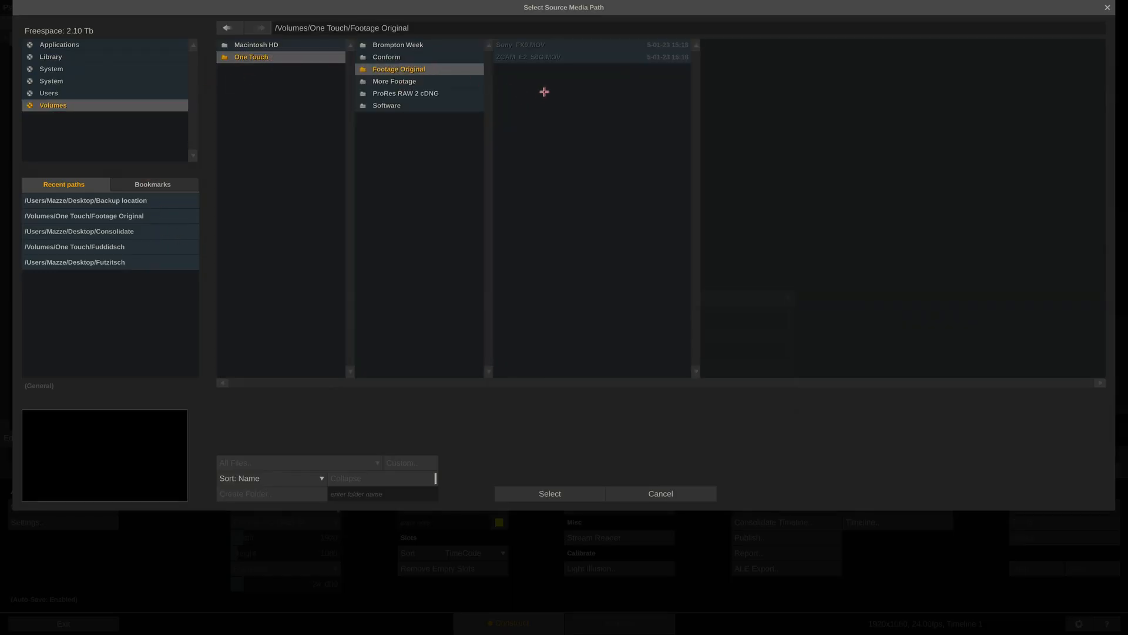
mouse_move(530, 485)
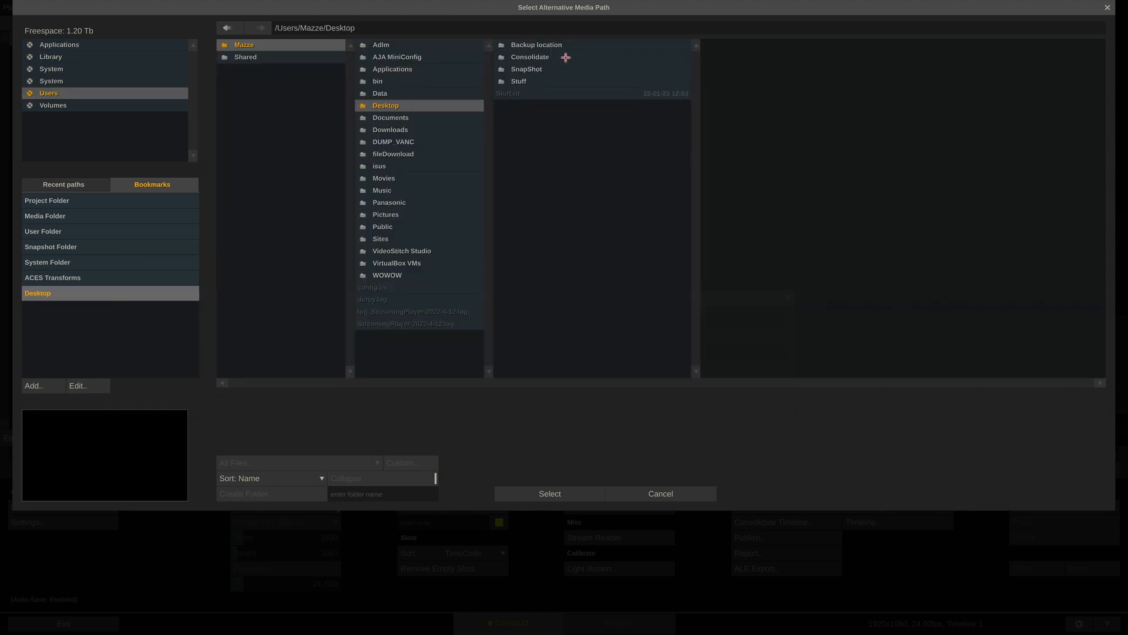
left_click(549, 494)
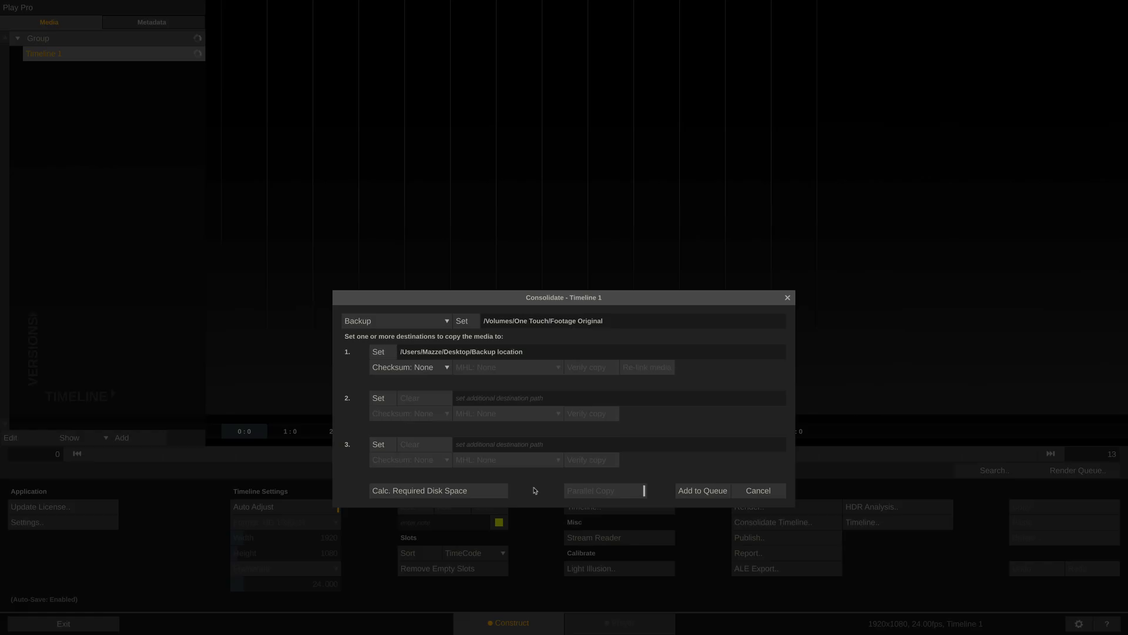
Set destination 1's checksum type to xxHash64
left_click(409, 367)
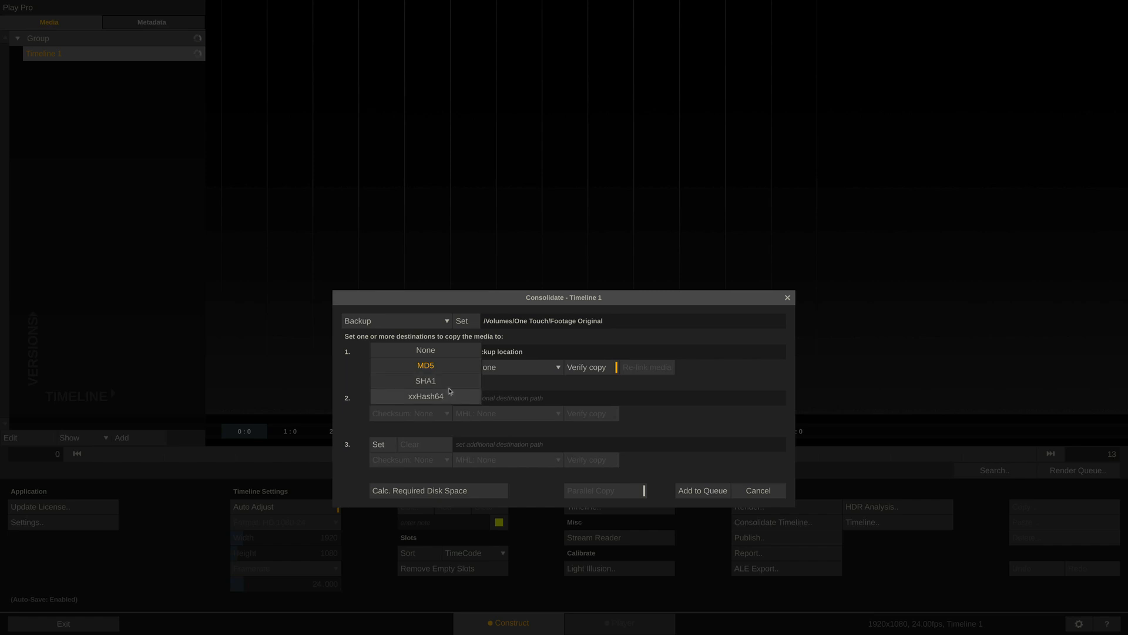
mouse_move(449, 370)
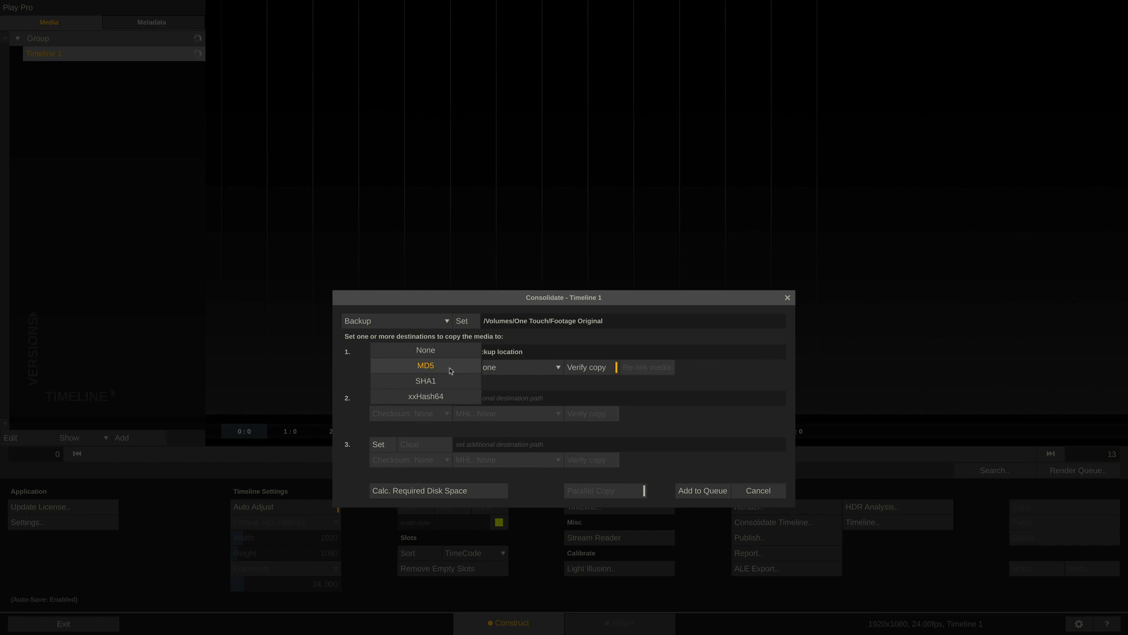
left_click(426, 396)
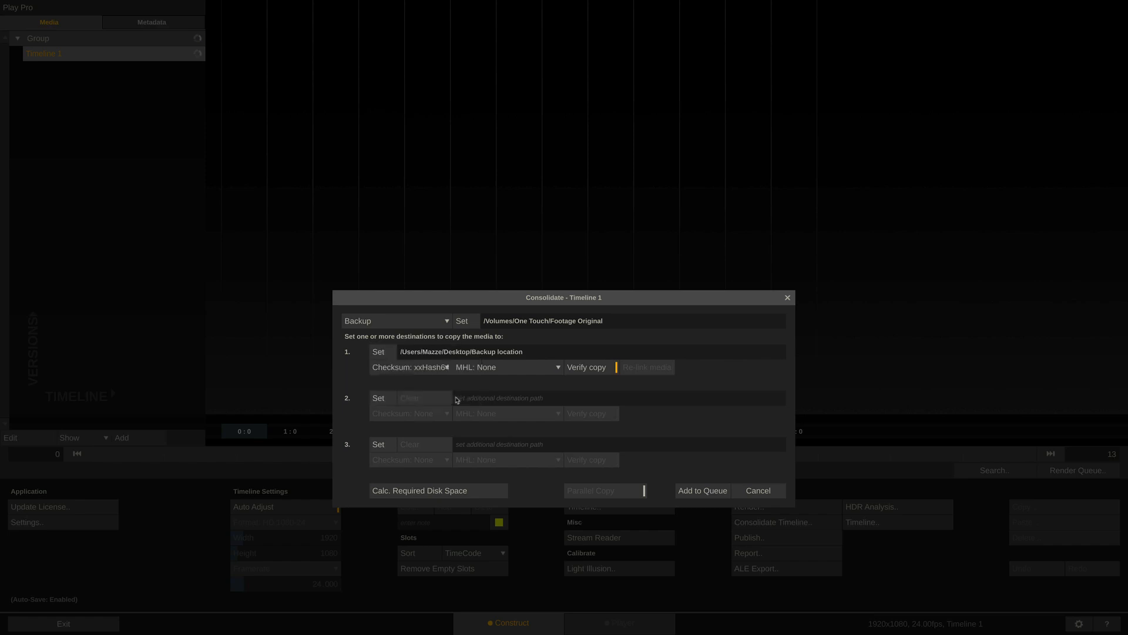
mouse_move(473, 385)
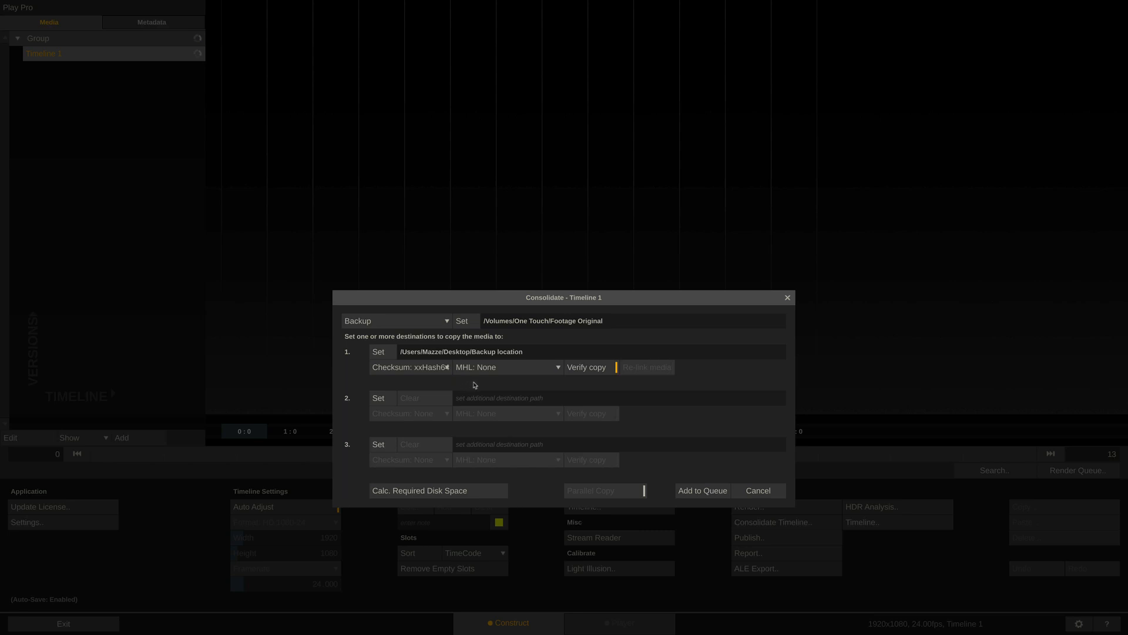
mouse_move(528, 378)
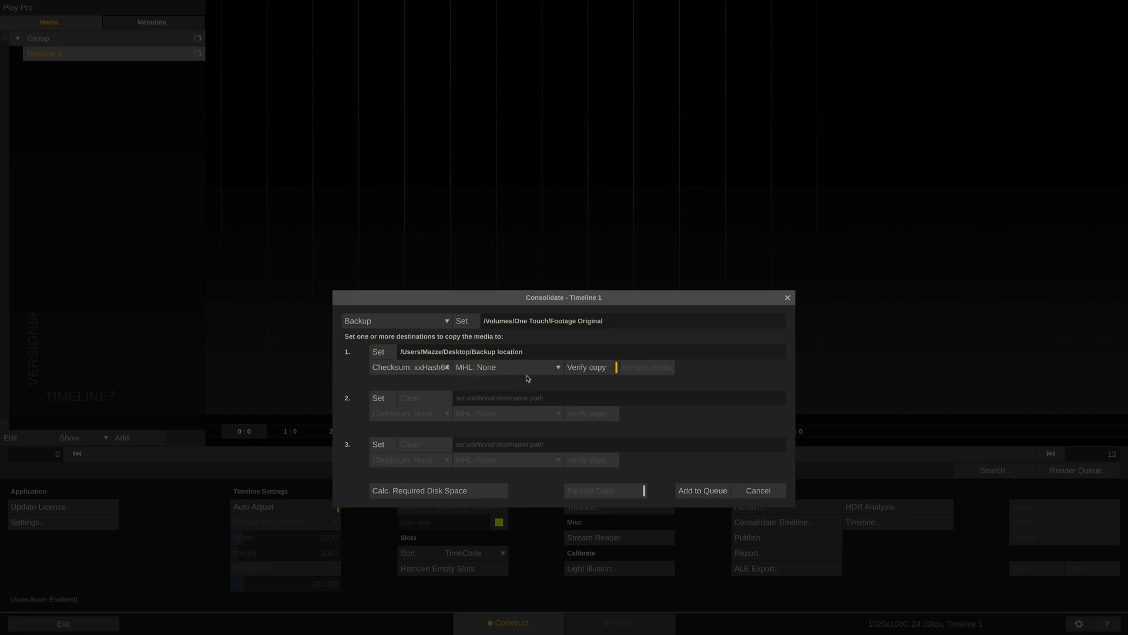
mouse_move(554, 380)
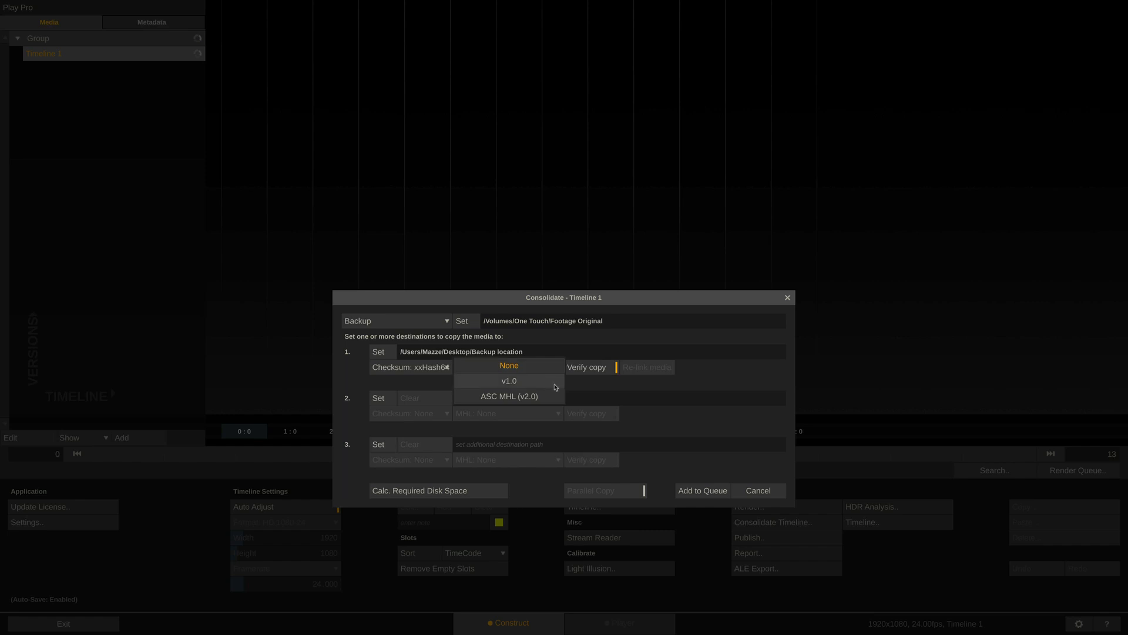
mouse_move(540, 395)
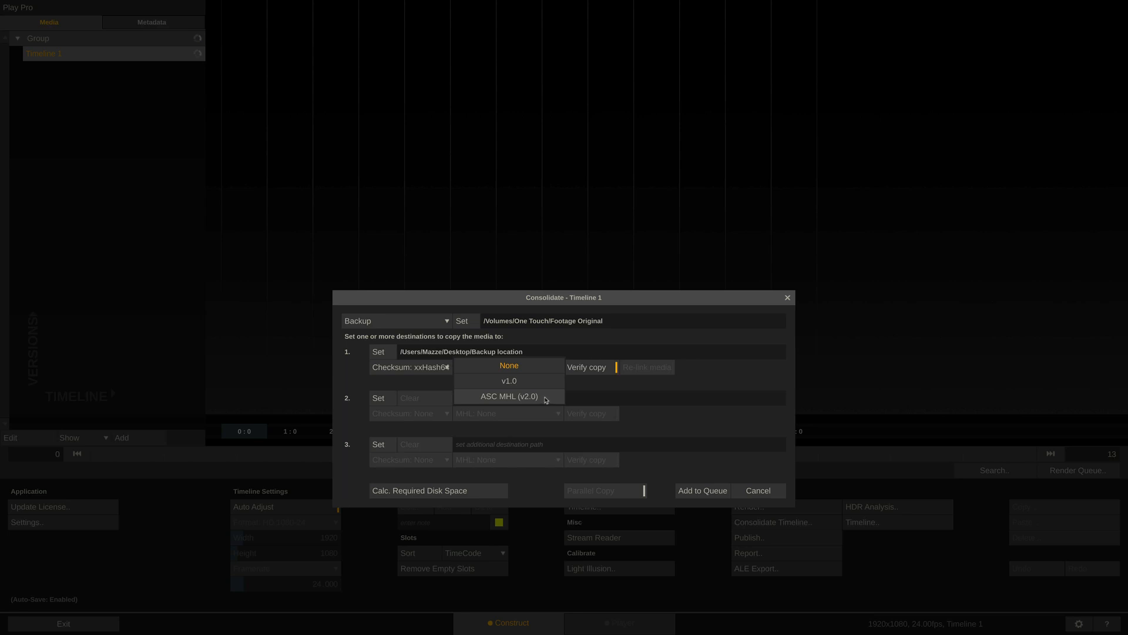
Set the MHL output to ASC MHL (v2.0) before queuing the backup
left_click(509, 396)
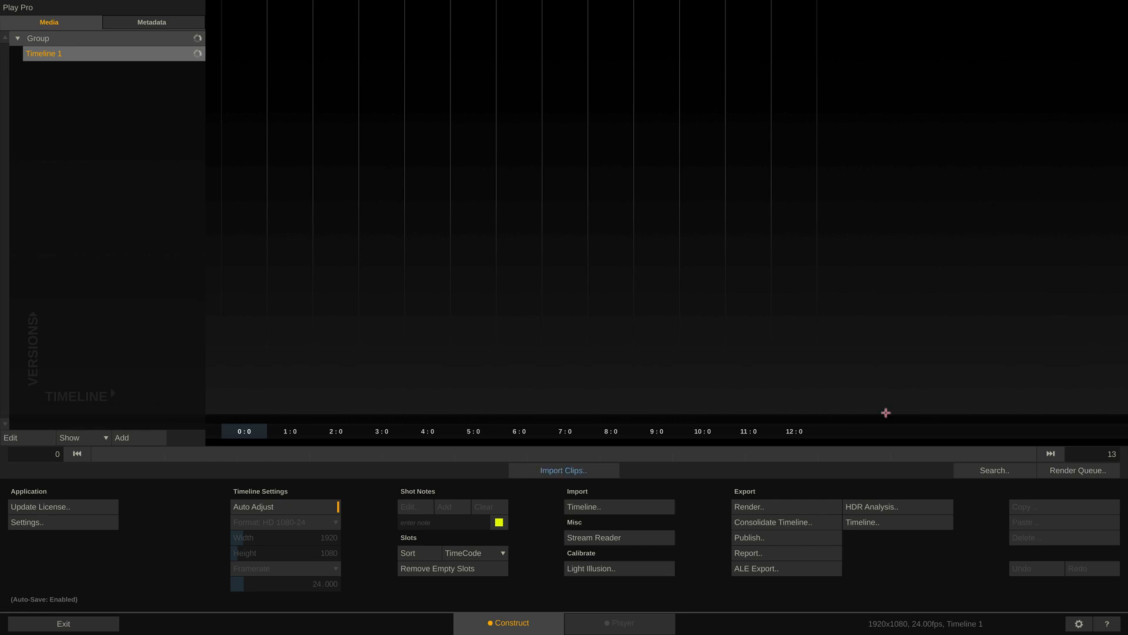
left_click(1078, 470)
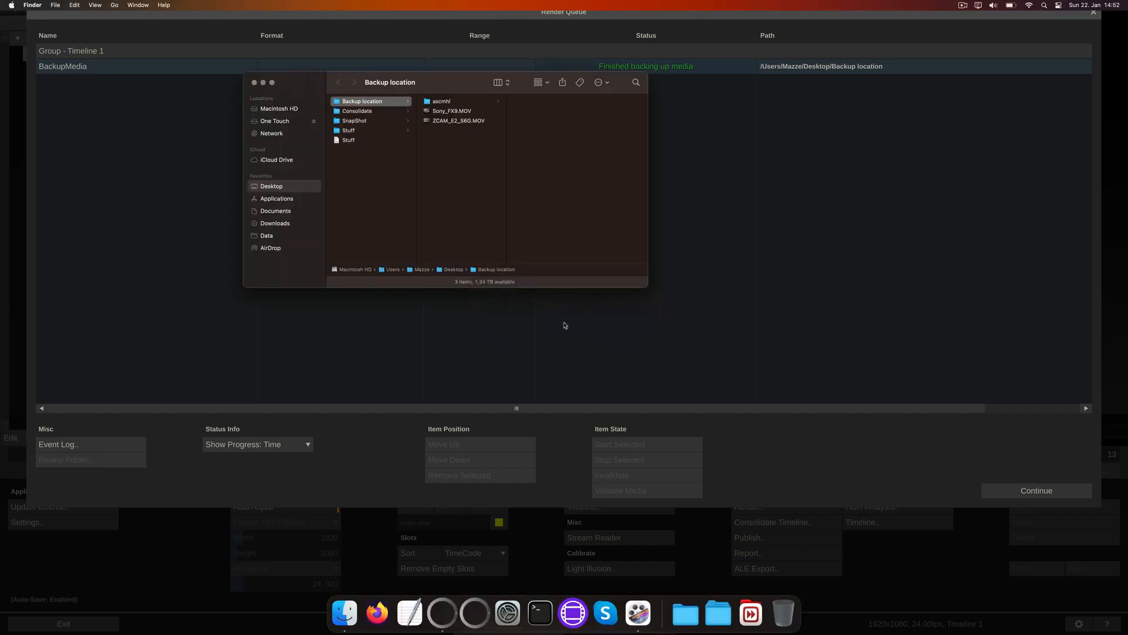
left_click(441, 101)
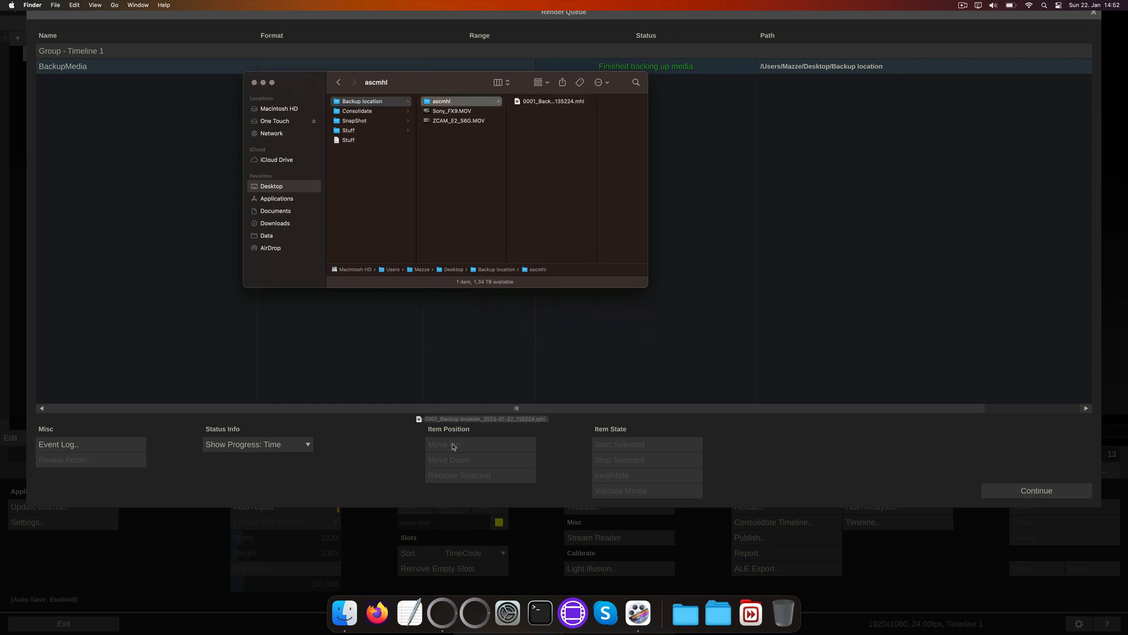
double_click(553, 101)
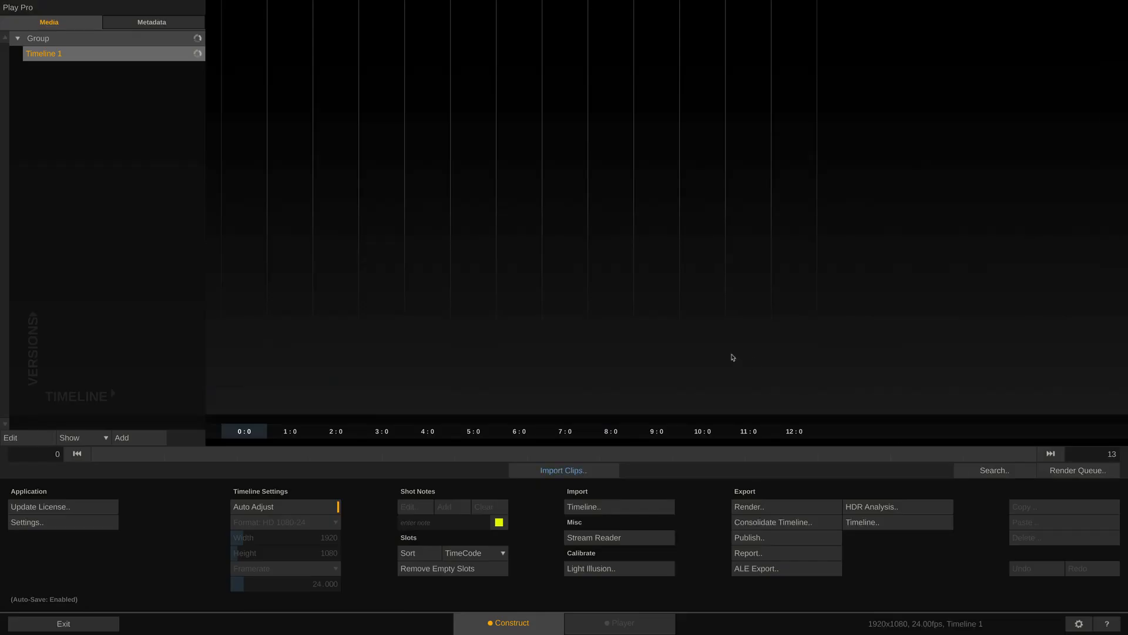
Import the seven clips from /Volumes/One Touch/More Footage onto Timeline 1
left_click(563, 470)
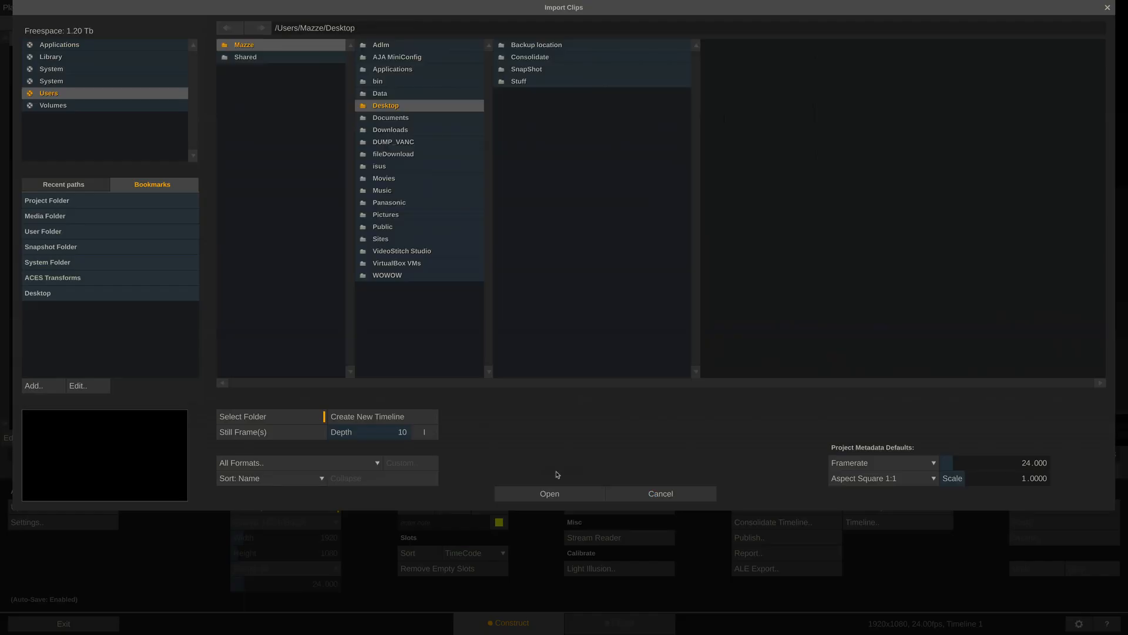
left_click(53, 105)
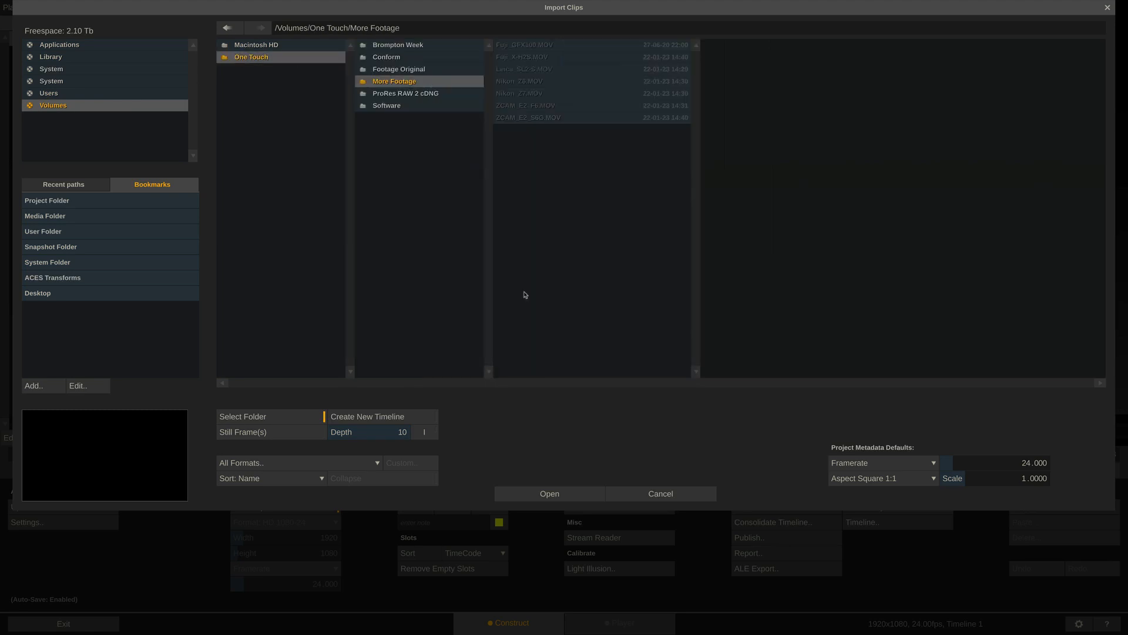
left_click(549, 493)
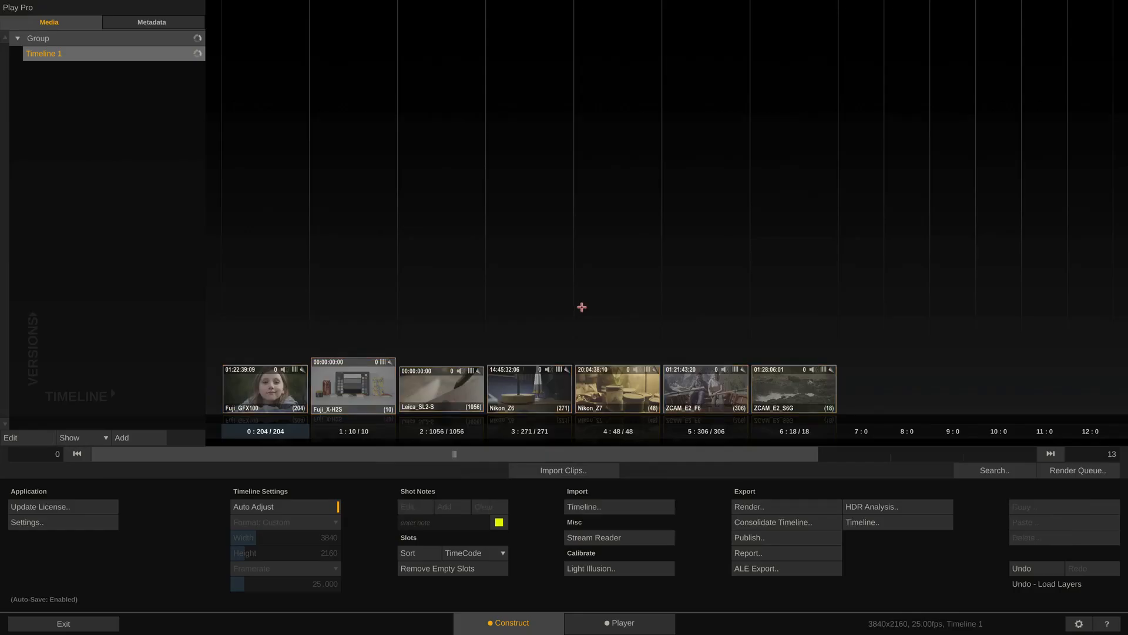
Preview Nikon_Z7 in the player, return to the timeline and scroll to the target clips
left_click(623, 623)
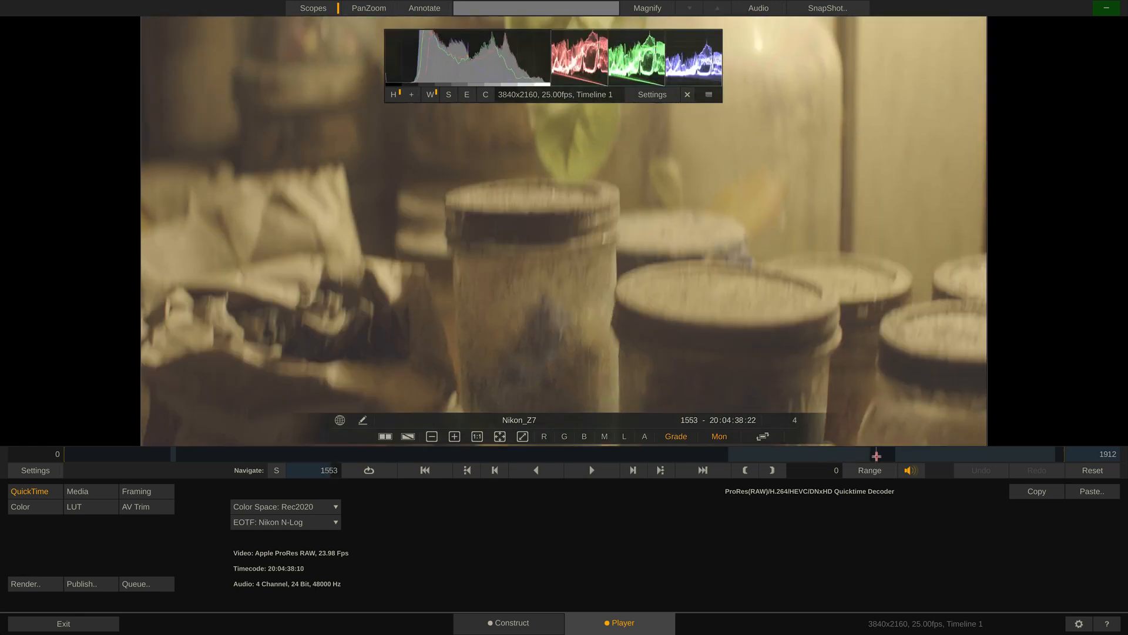
left_click(512, 623)
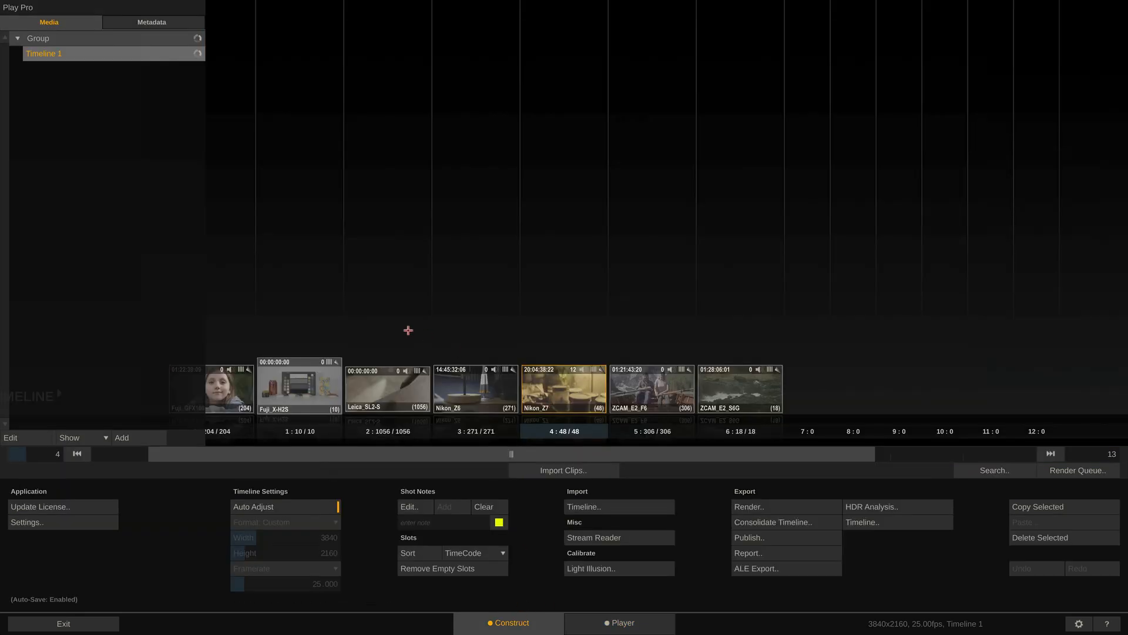
mouse_move(396, 389)
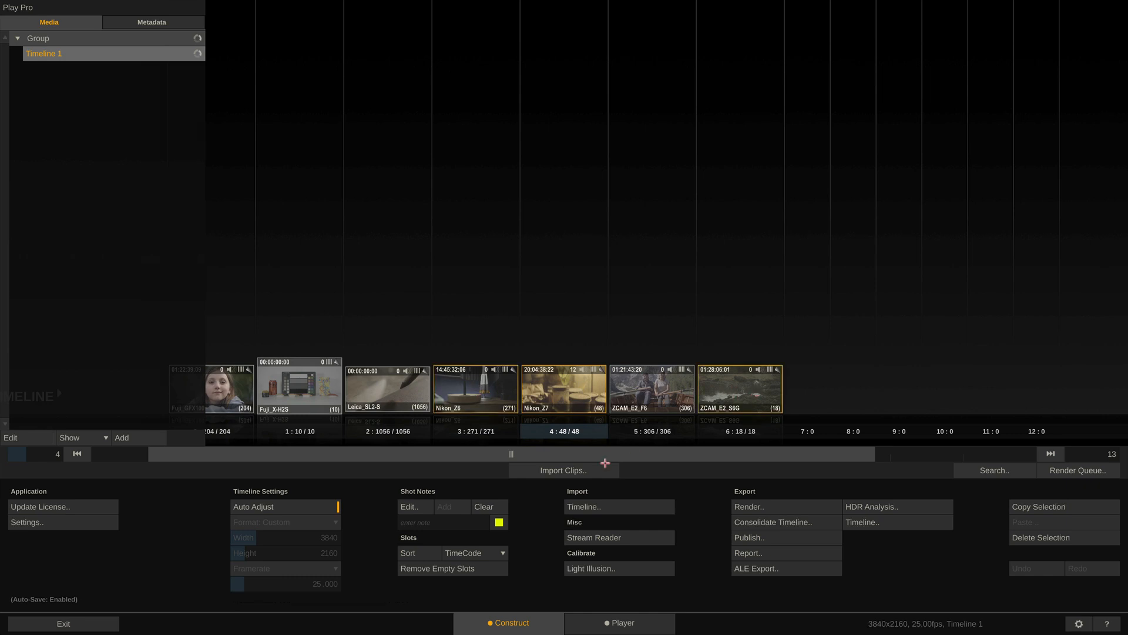
scroll("left", 3)
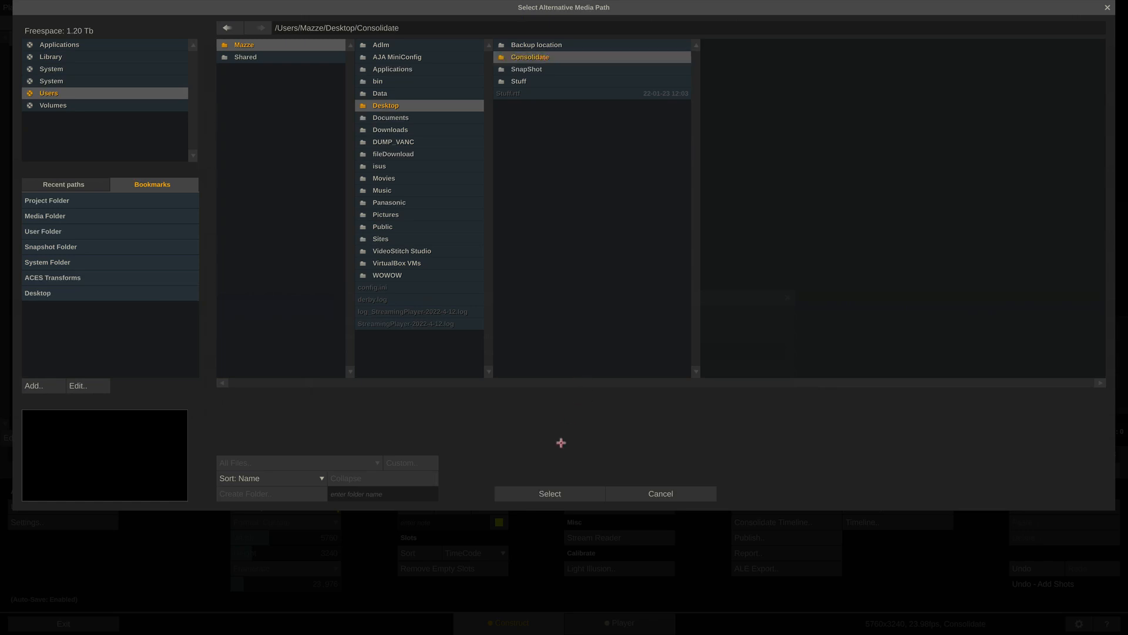
Choose Desktop/Consolidate as destination and enable re-linking media to the copies
left_click(549, 494)
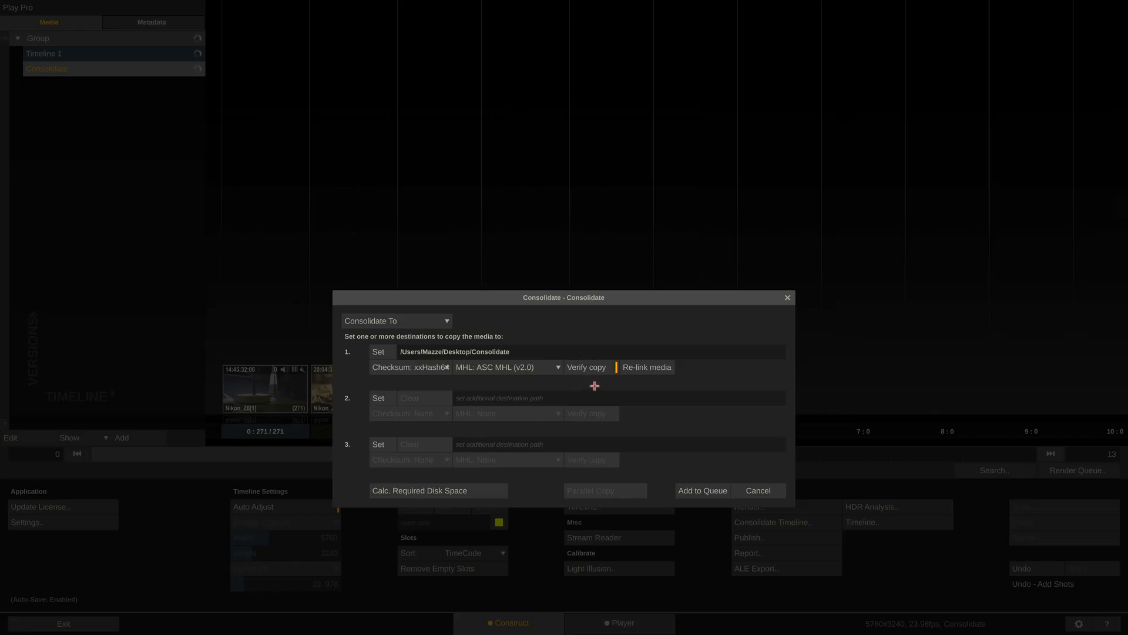
mouse_move(629, 379)
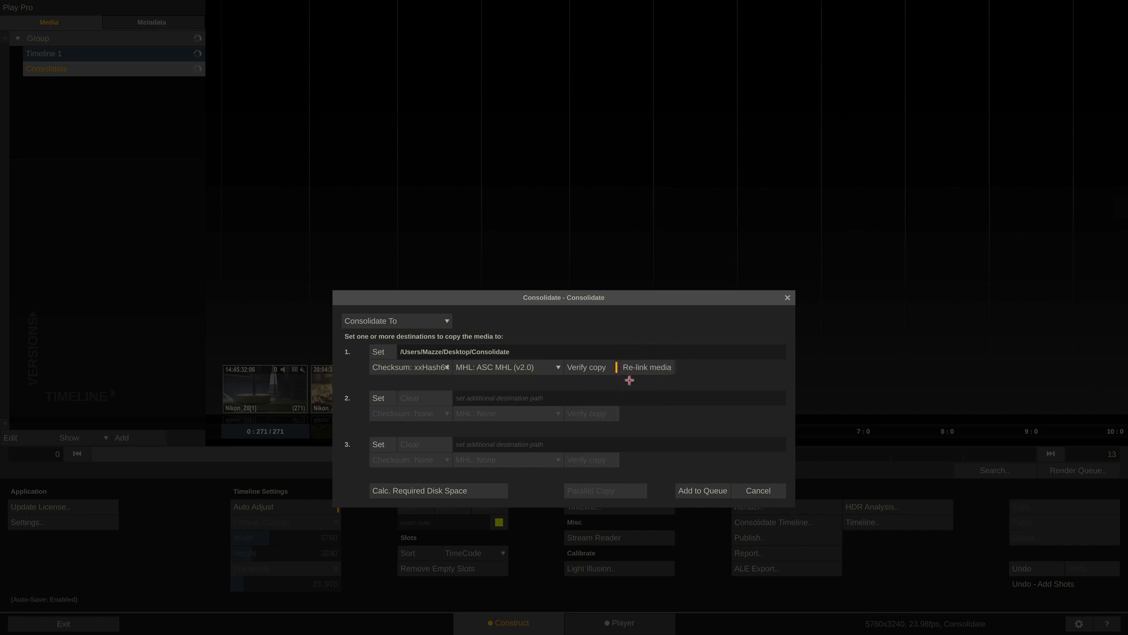
left_click(757, 491)
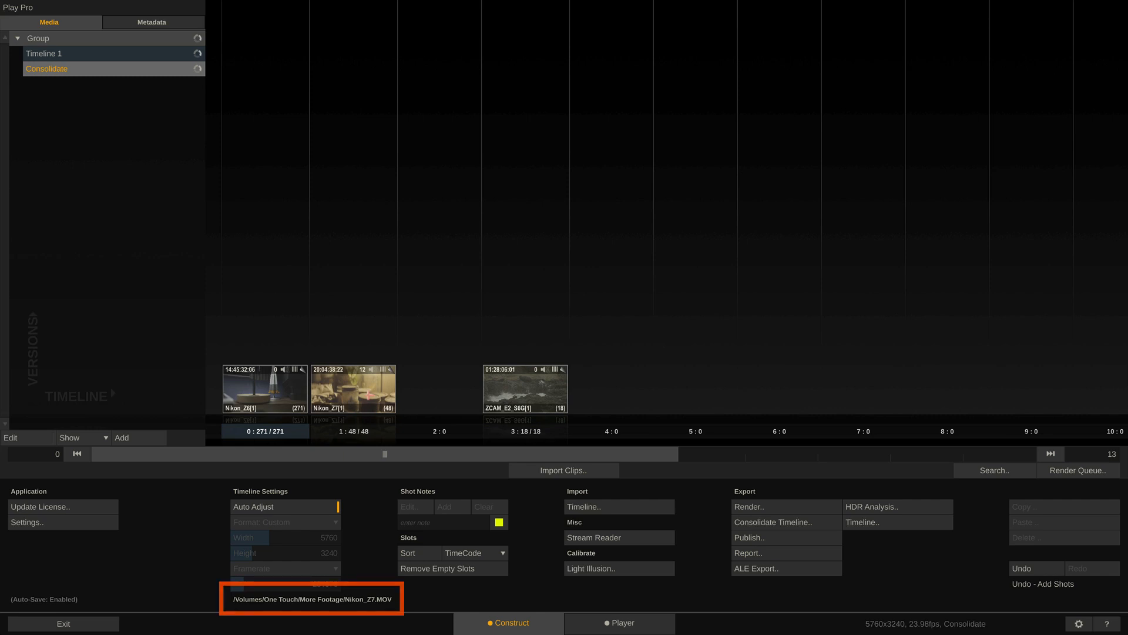
Add the consolidation job to the queue and confirm starting it
left_click(772, 522)
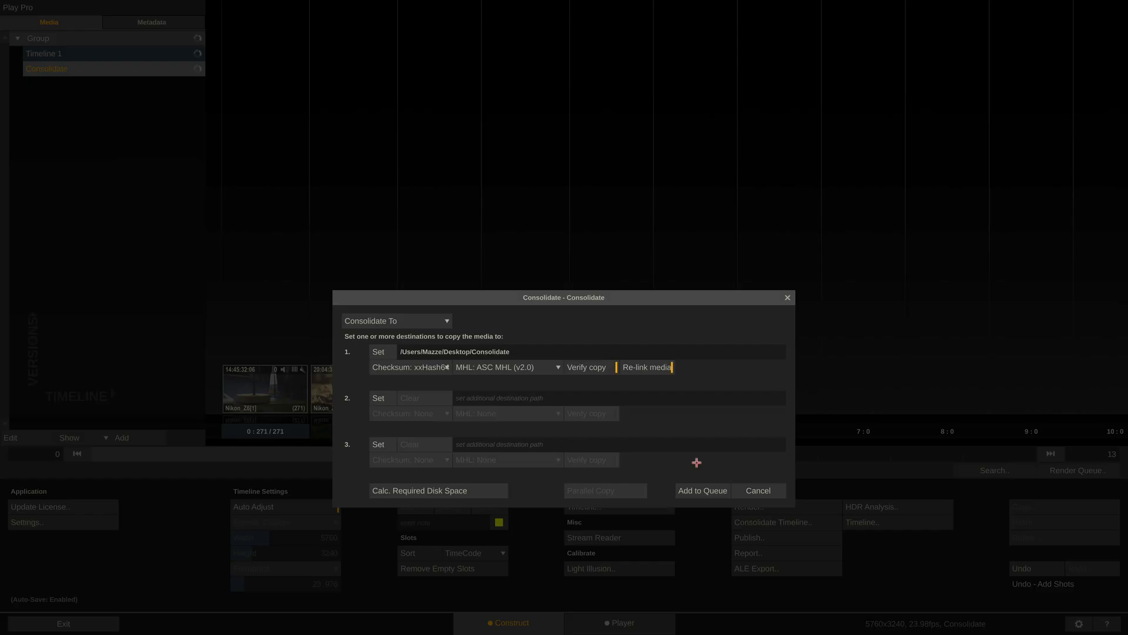
left_click(701, 490)
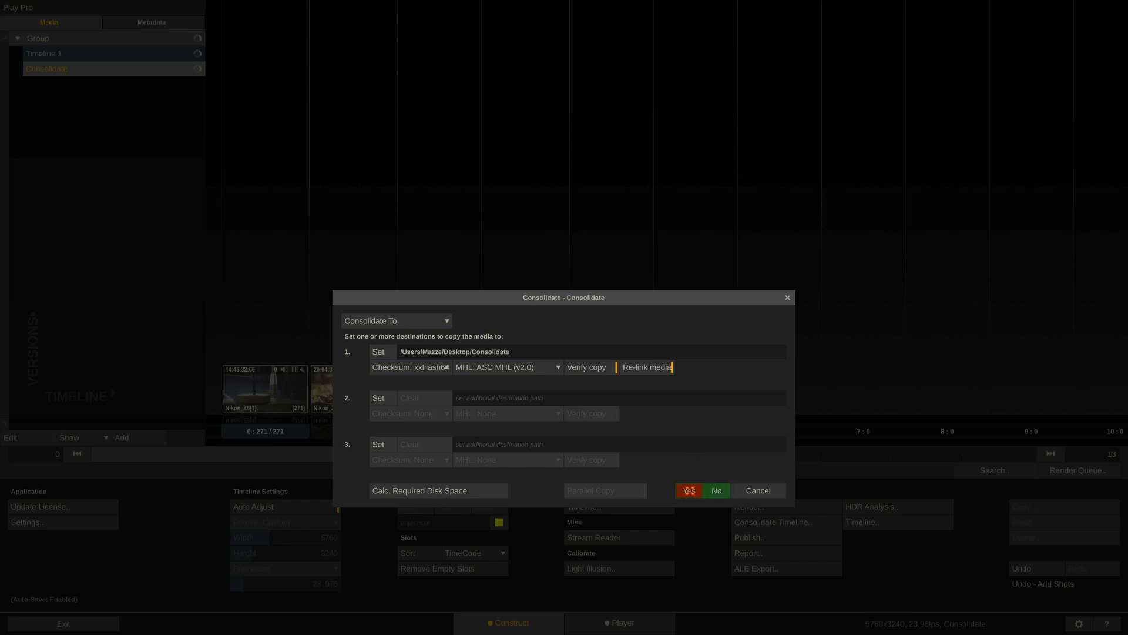
left_click(689, 490)
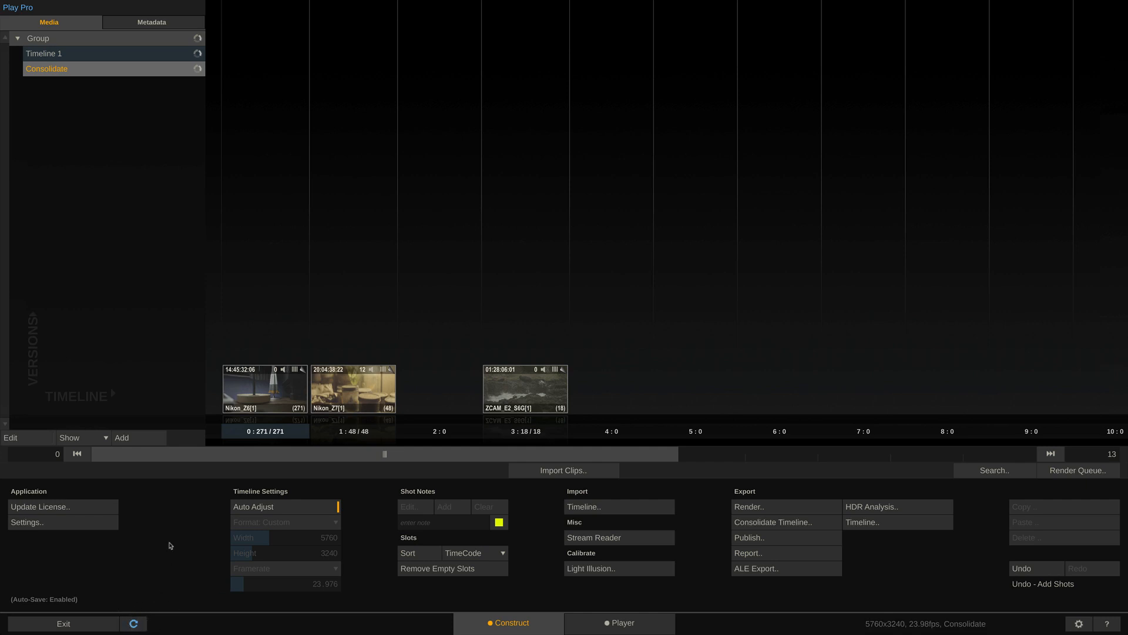
mouse_move(264, 389)
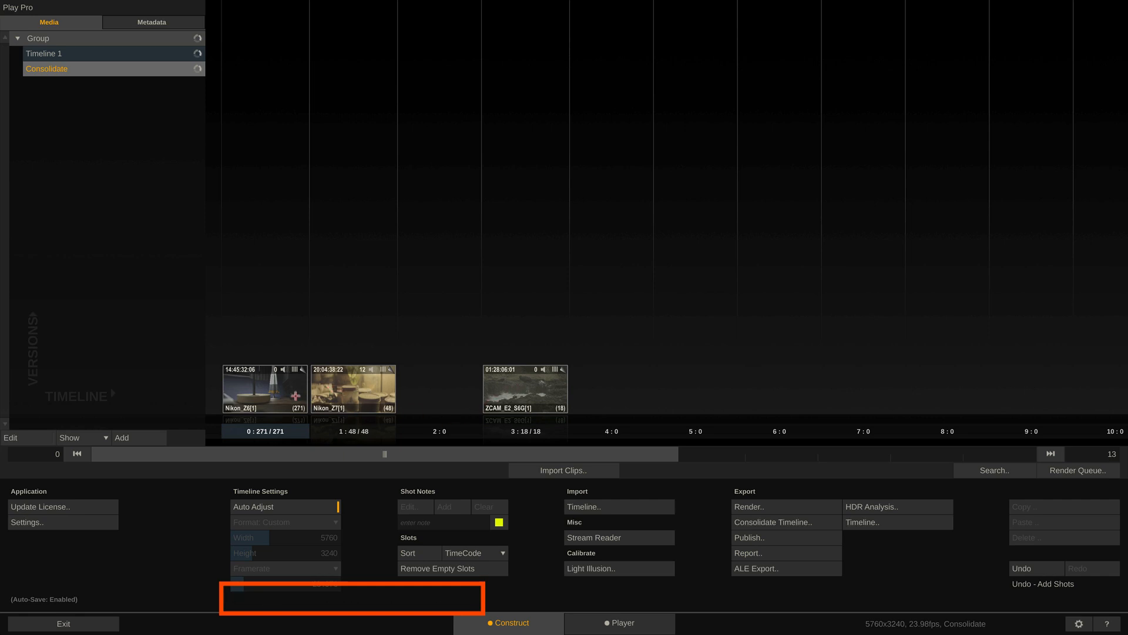
Check Nikon_Z6's new Consolidate path and view the Nikon_Z7 copy in the player
left_click(264, 389)
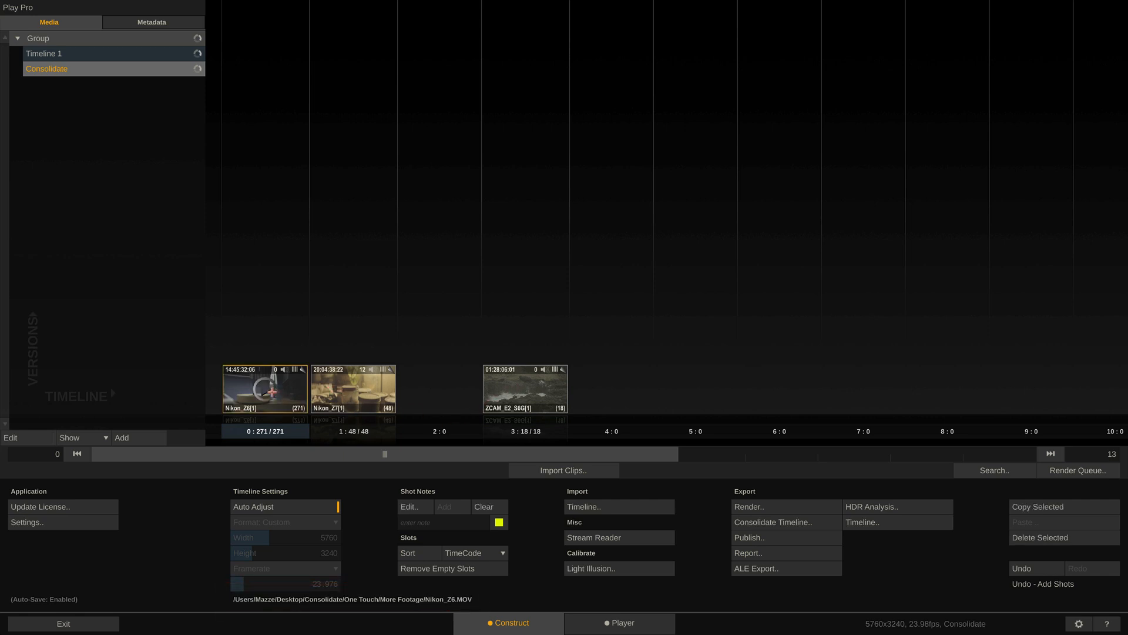
left_click(623, 623)
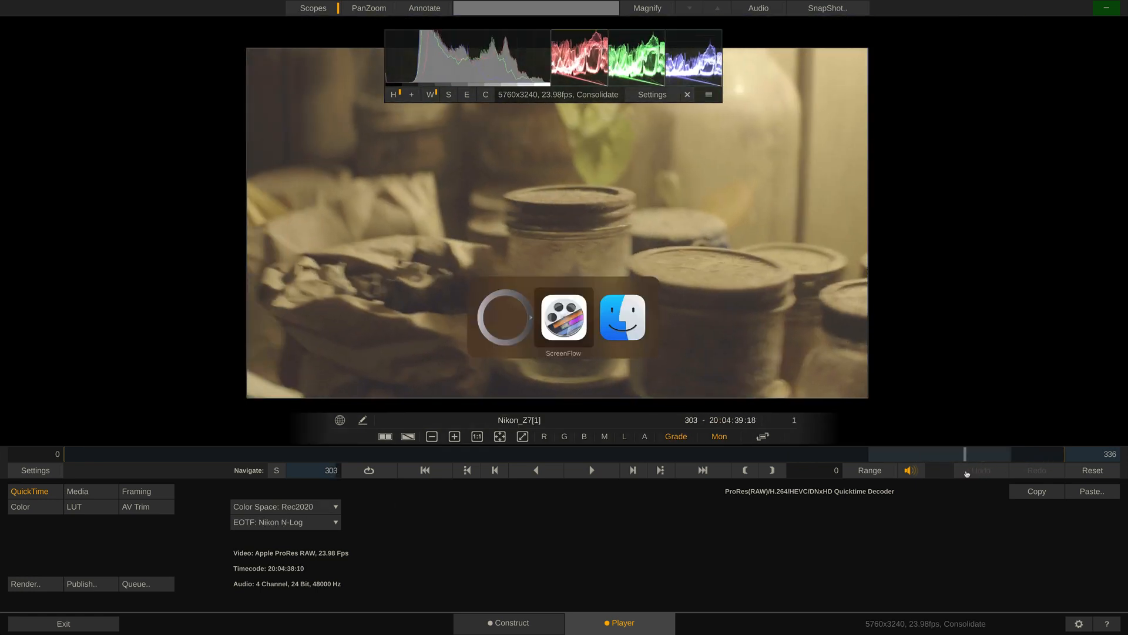
In Finder inspect Desktop/Consolidate and its ascmhl manifest folder, then return to the construct timeline
left_click(622, 316)
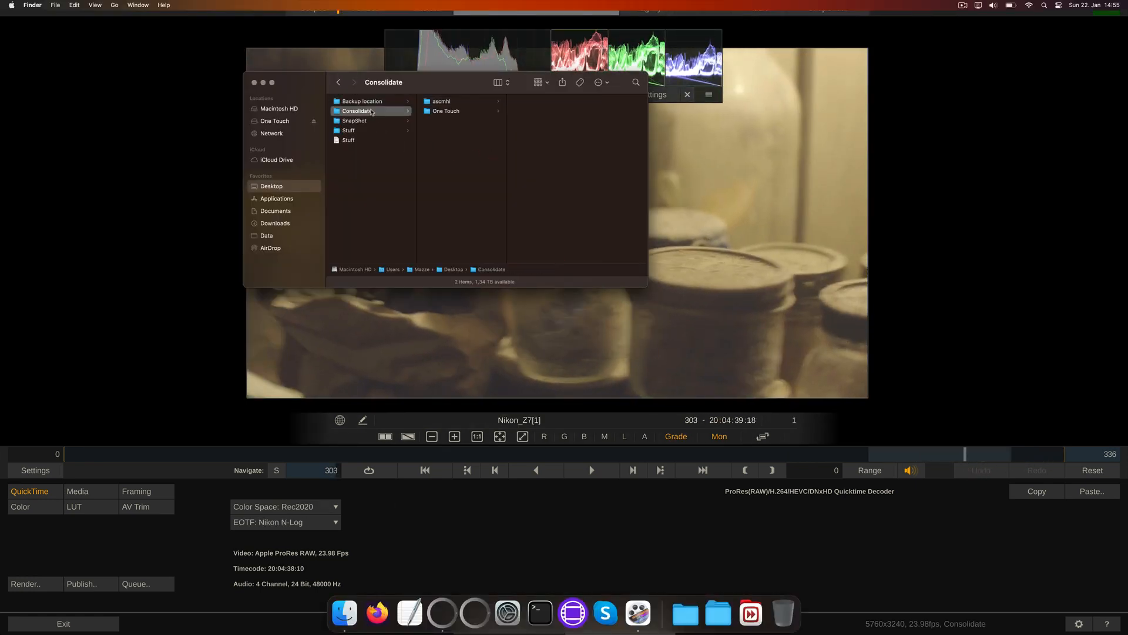
left_click(441, 101)
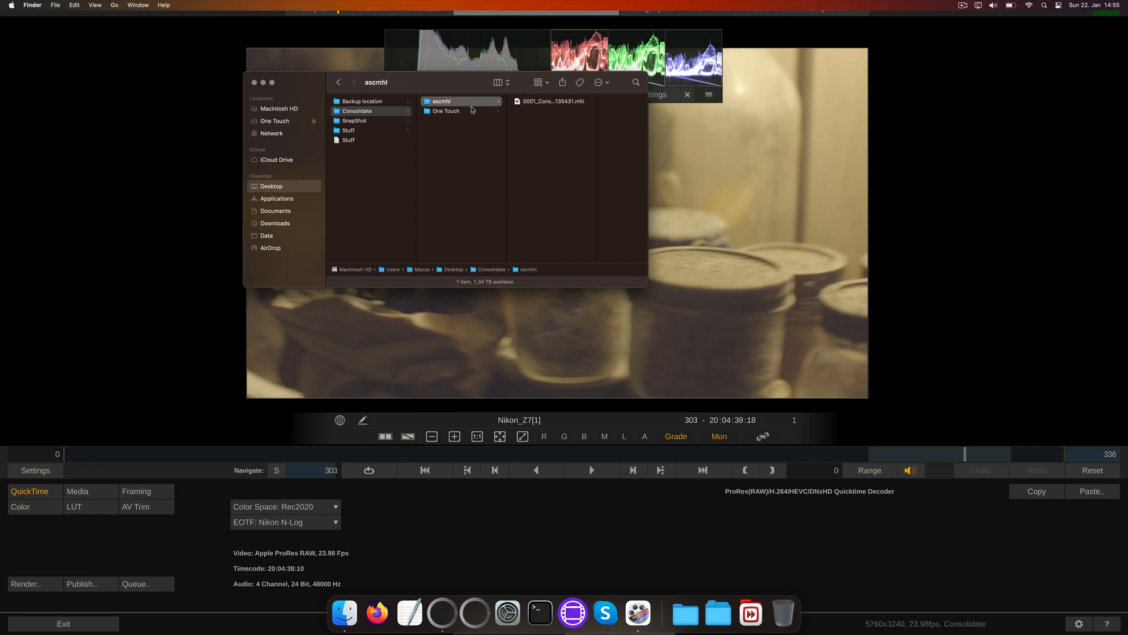
left_click(553, 101)
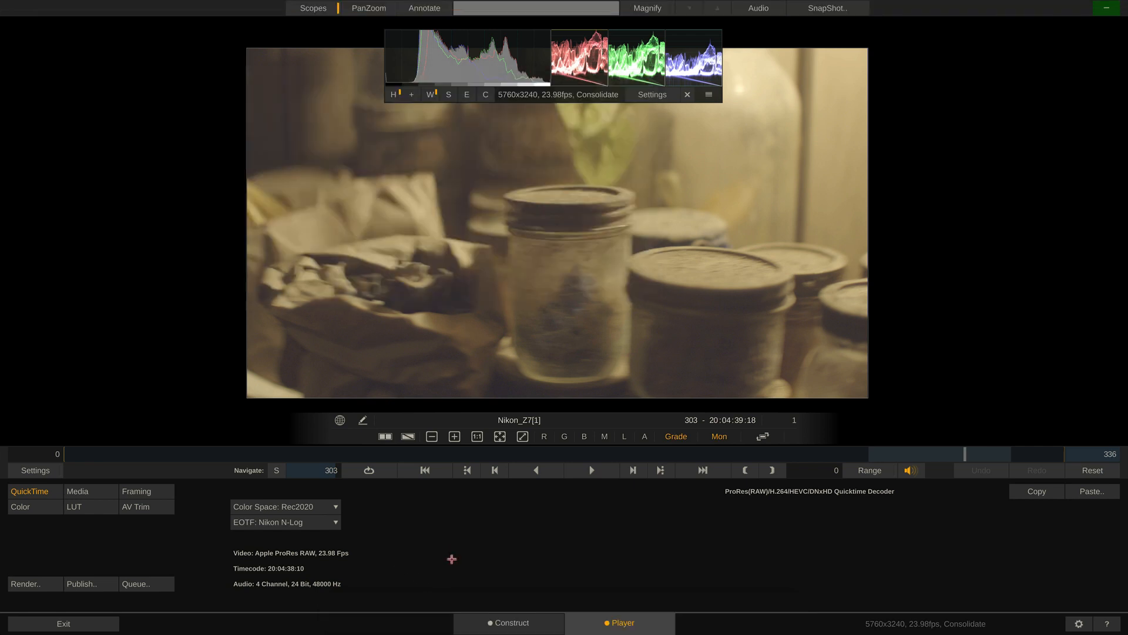
left_click(511, 623)
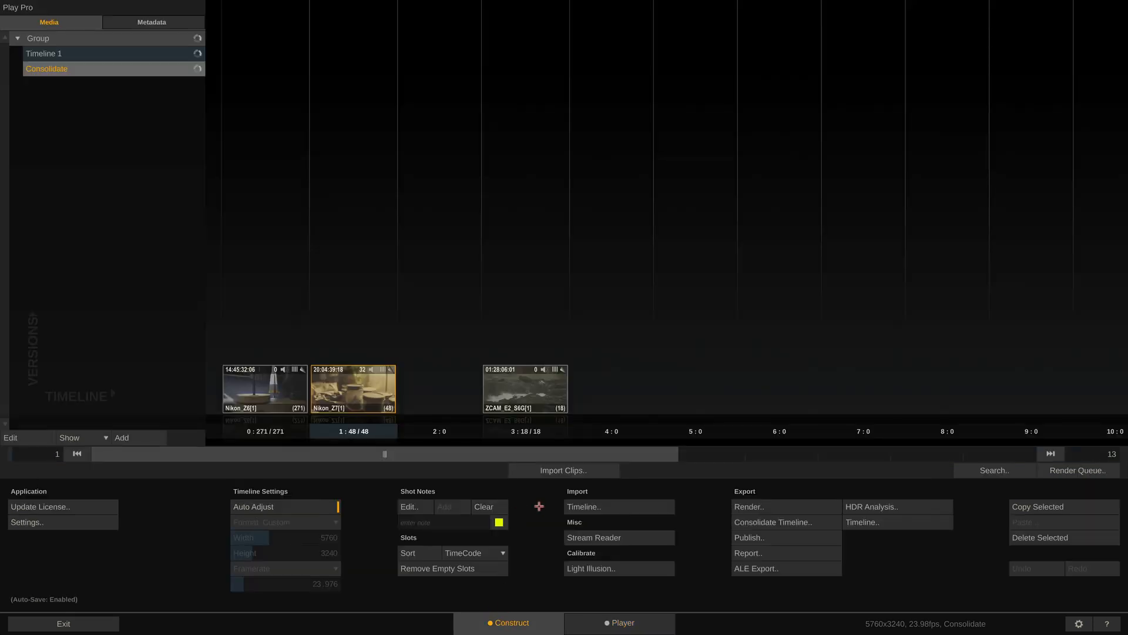